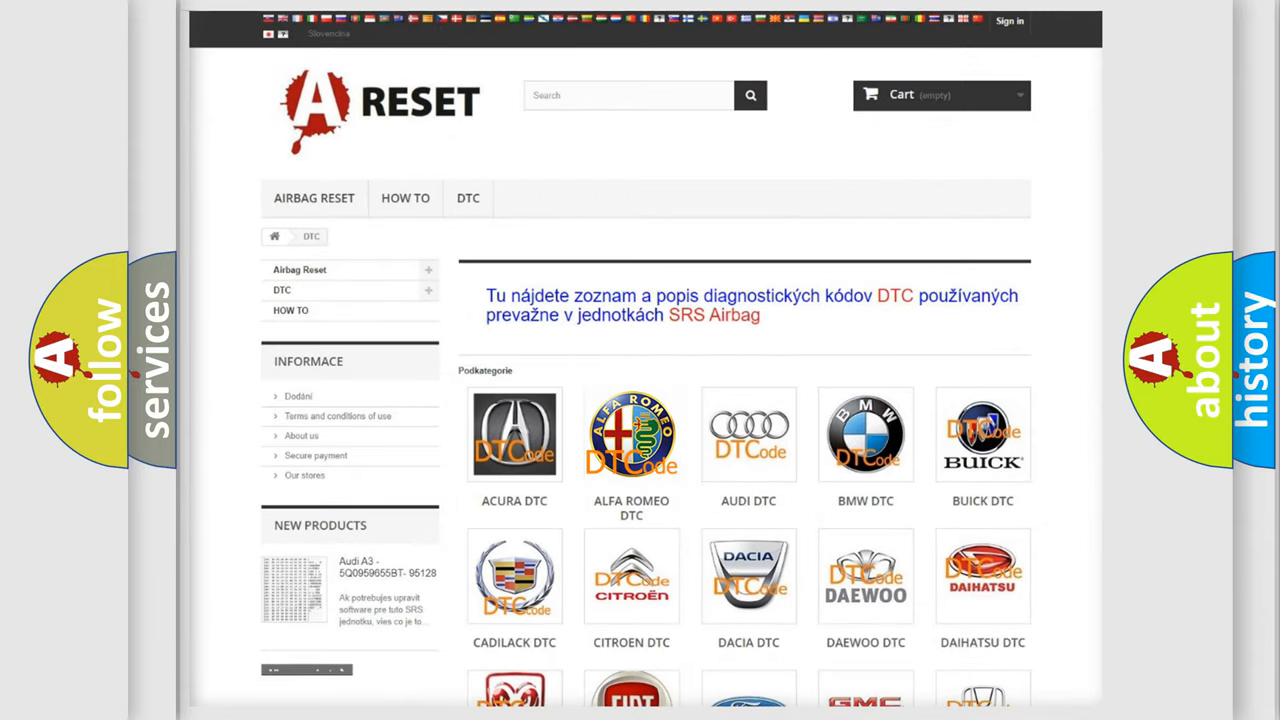
Step: Show the Alfa Romeo airbag DTC code list and scroll down through its columns
click(632, 434)
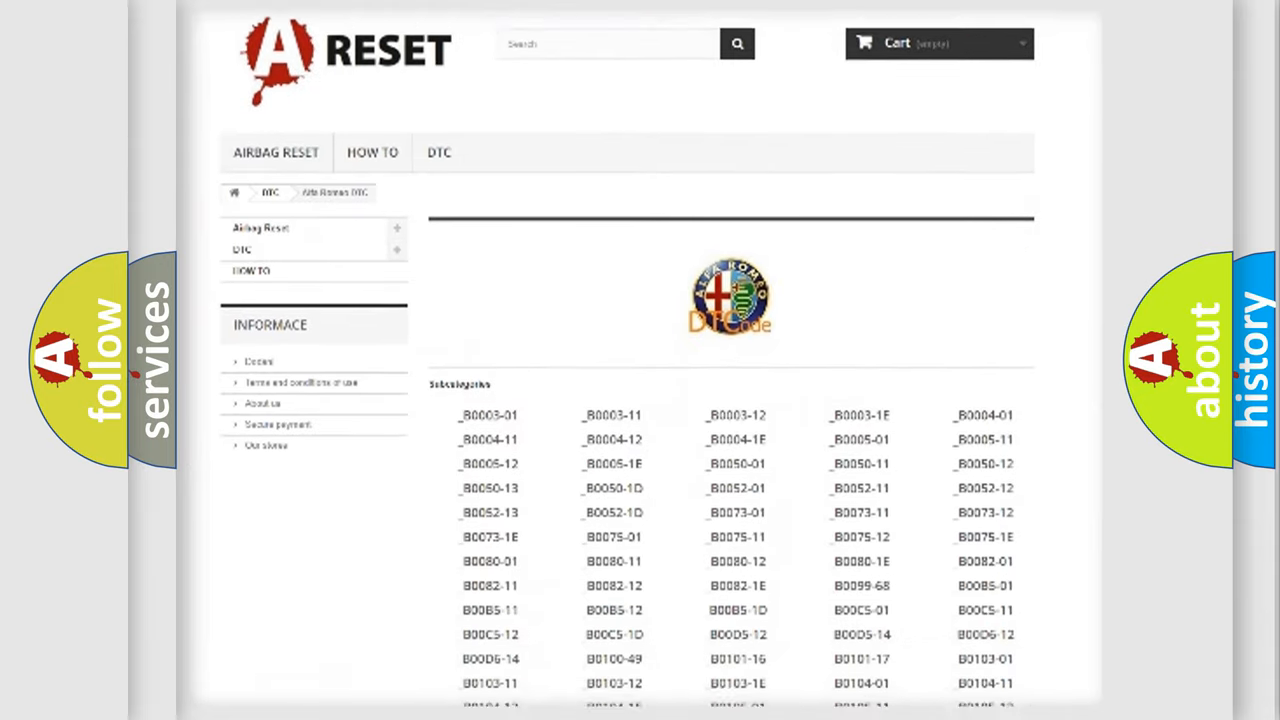
scroll(down, 3)
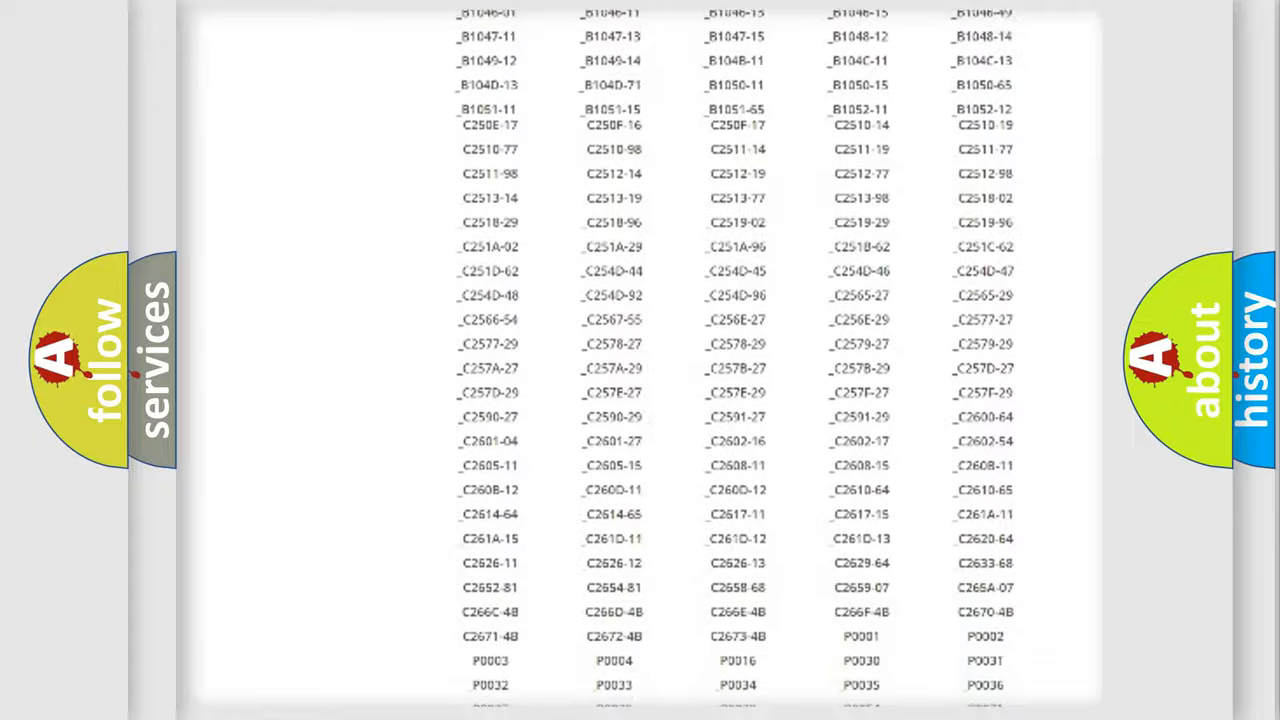